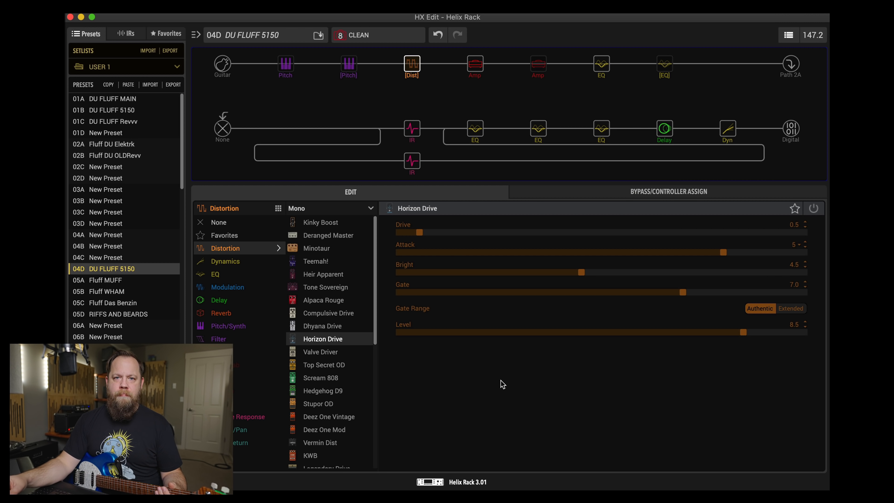
- Load preset 05A Fluff MUFF and show its Bighorn Fuzz sustain, tone and level settings
left_click(105, 279)
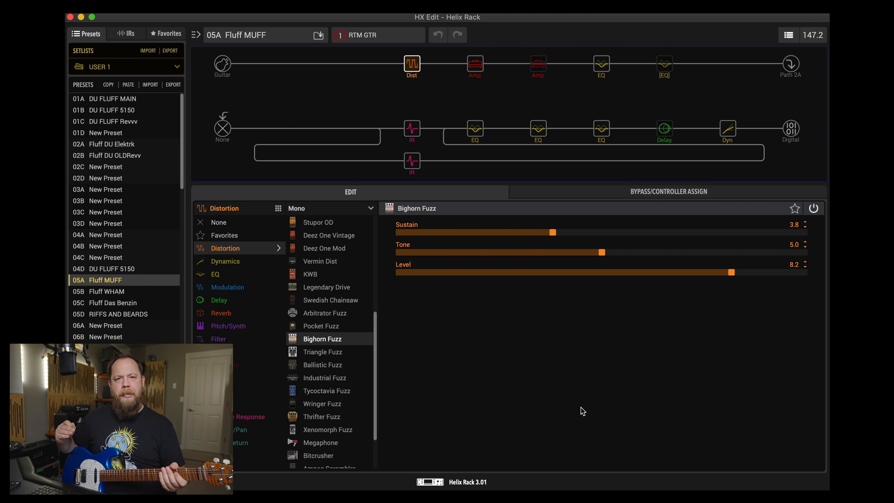
- Load preset 05B Fluff WHAM and show its PV Panama amp drive, EQ and bias settings
left_click(105, 291)
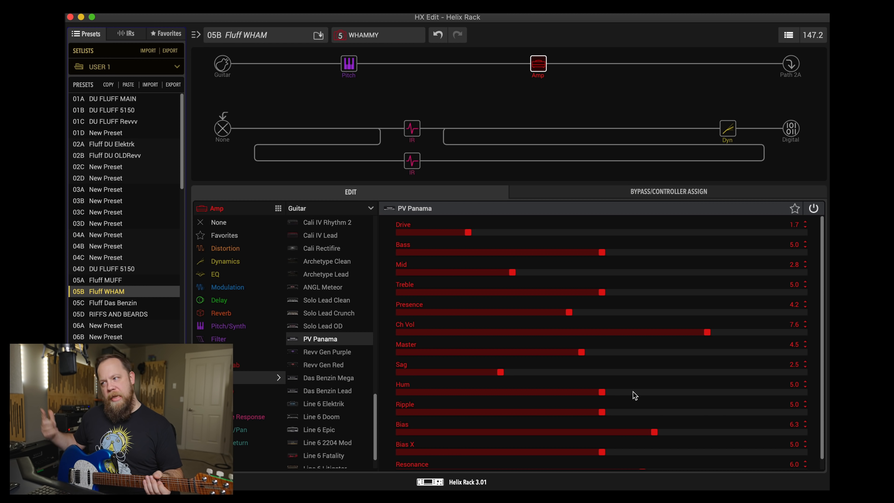
- Load preset 05C Fluff Das Benzin and review its Horizon Drive and Das Benzin Mega amp blocks
left_click(111, 302)
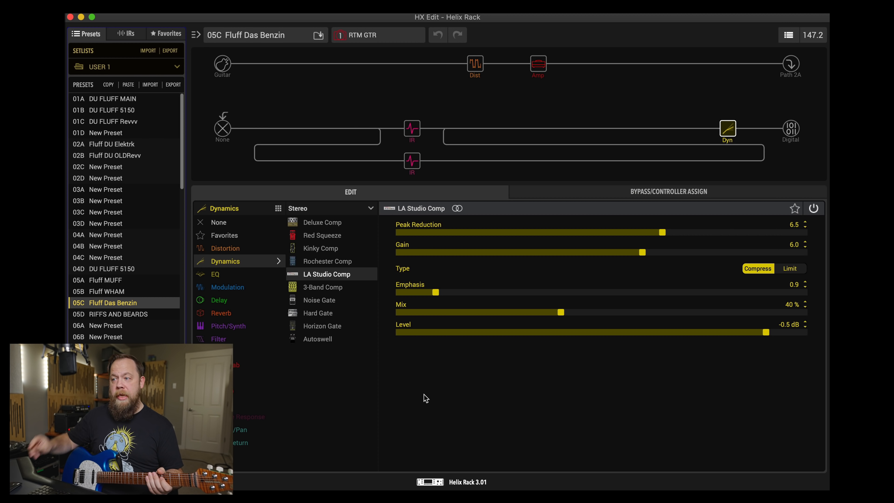
left_click(474, 63)
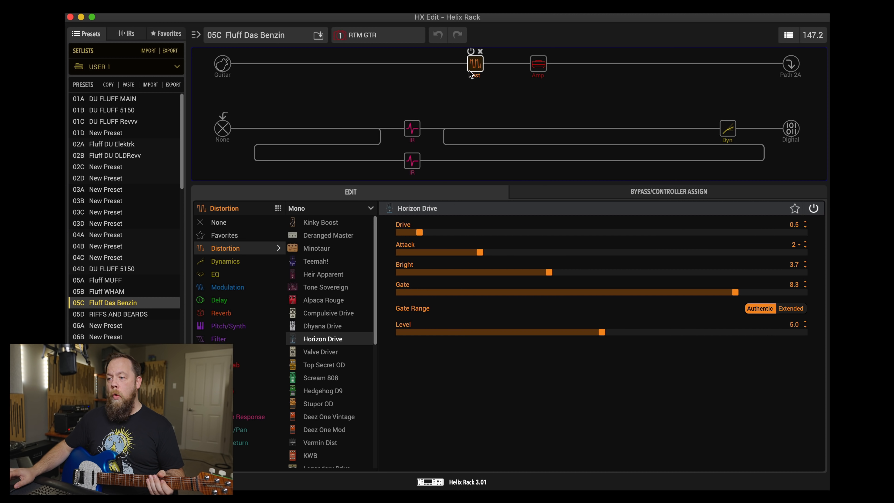
left_click(536, 63)
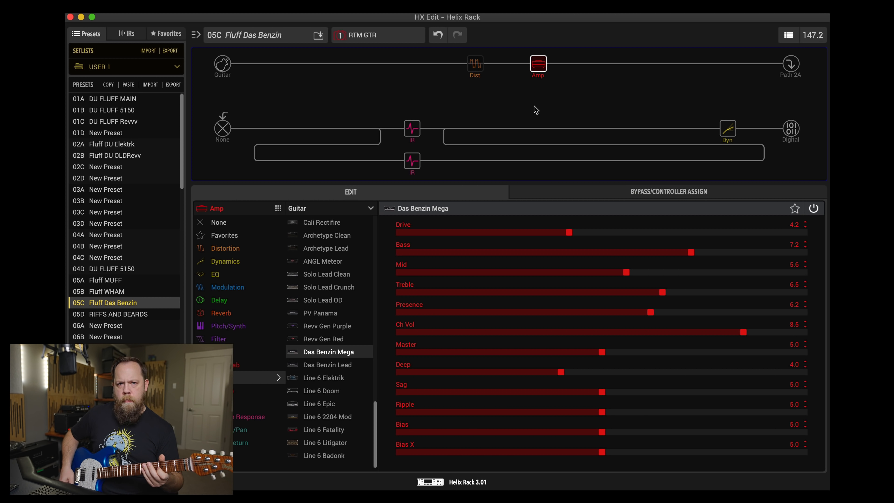
mouse_move(474, 63)
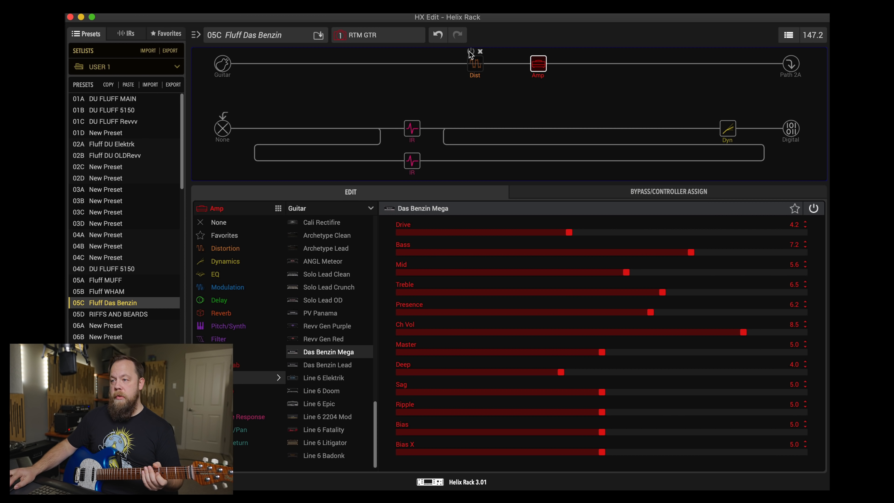
- Review Horizon Drive once more, then load preset 05D RIFFS AND BEARDS with its Line 6 Elektrik amp
left_click(474, 63)
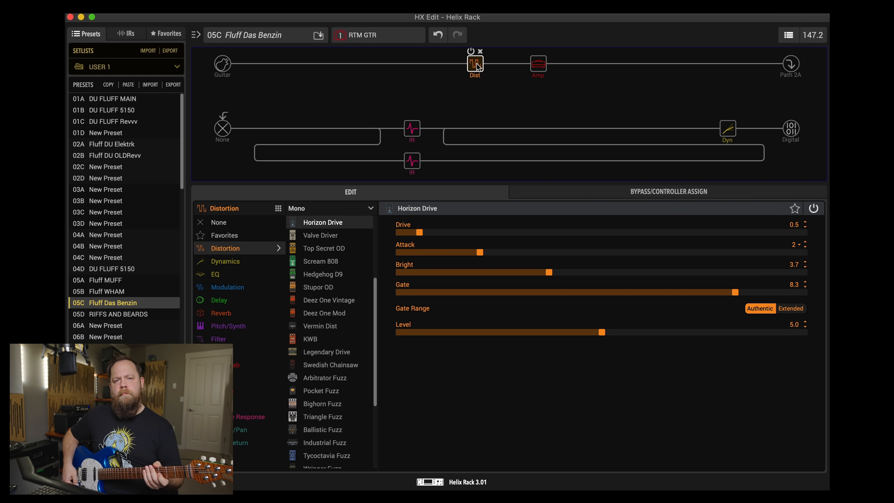
left_click(119, 314)
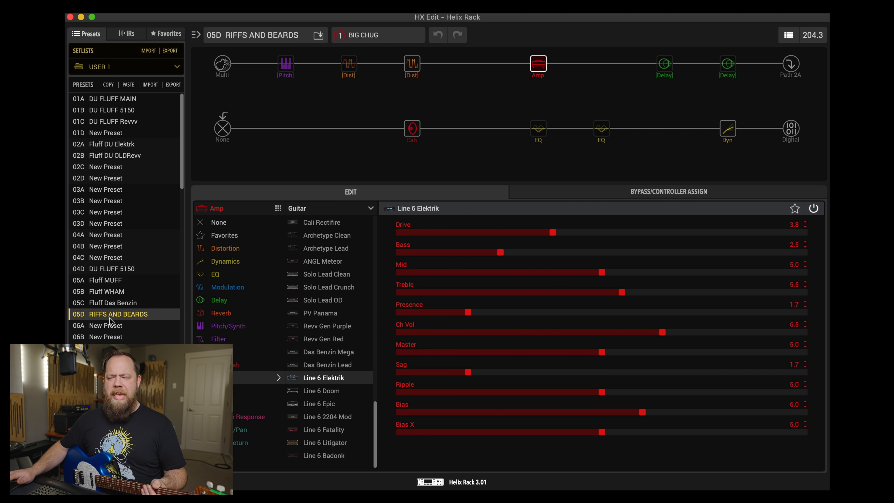